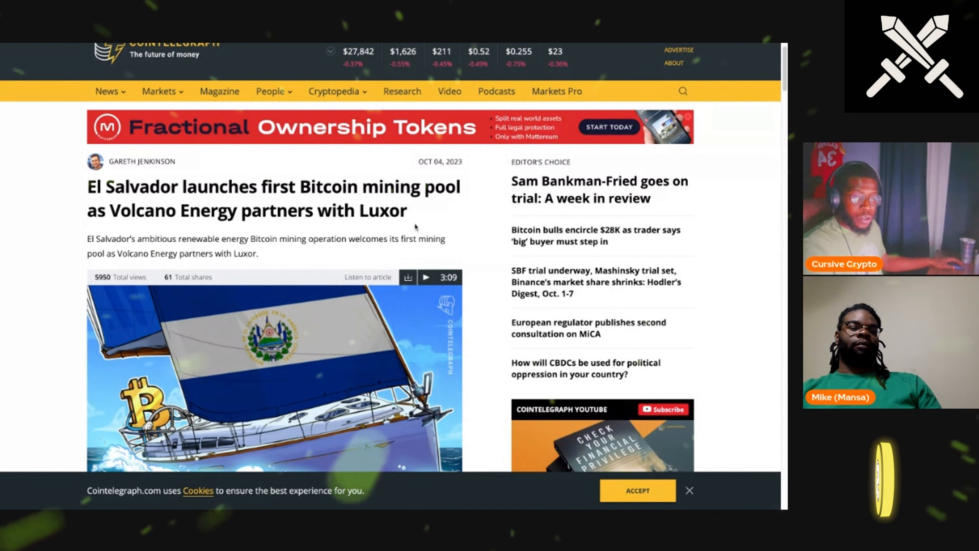
scroll(down, 3)
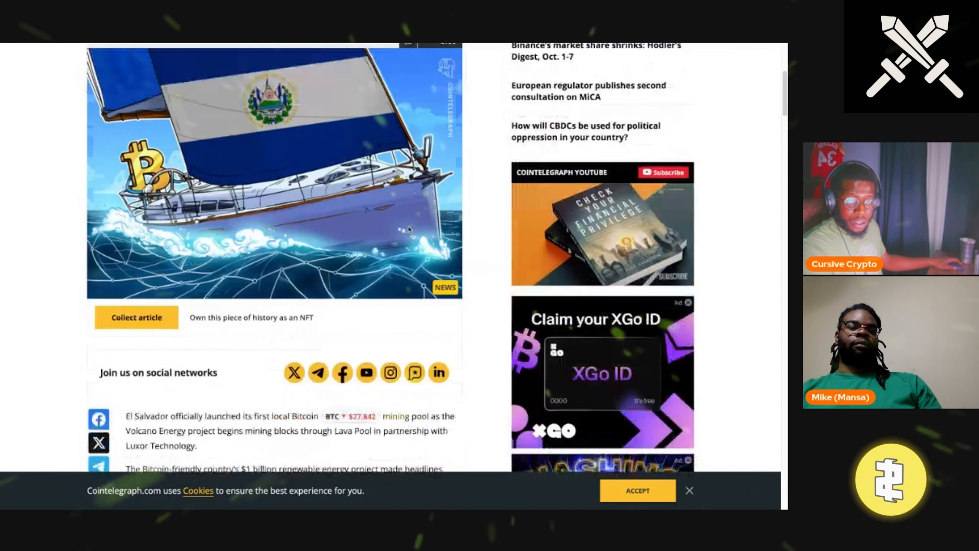
scroll(down, 3)
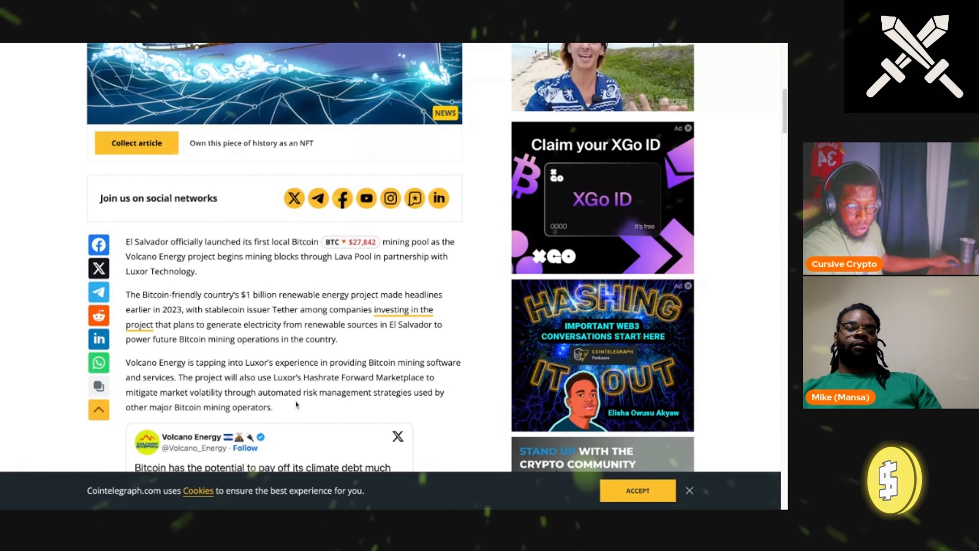
scroll(down, 3)
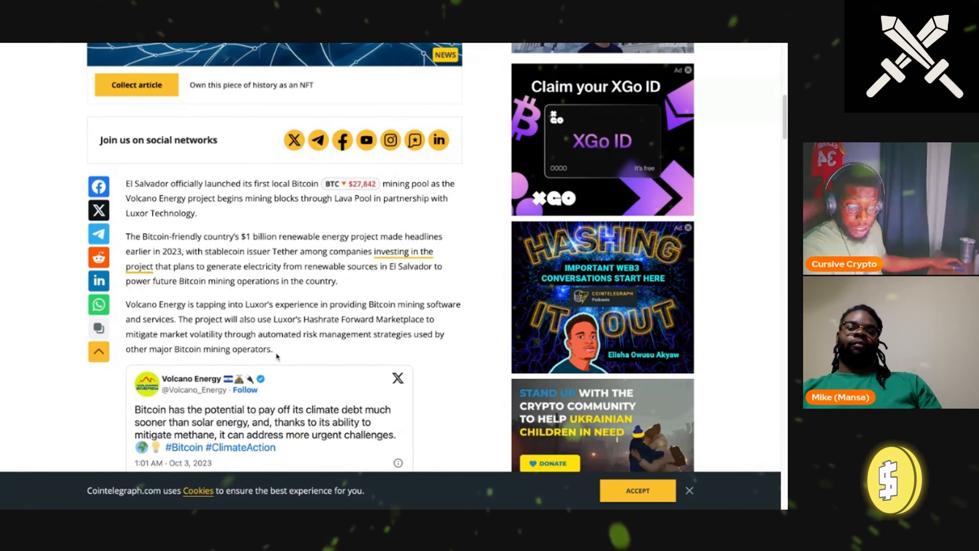
scroll(down, 3)
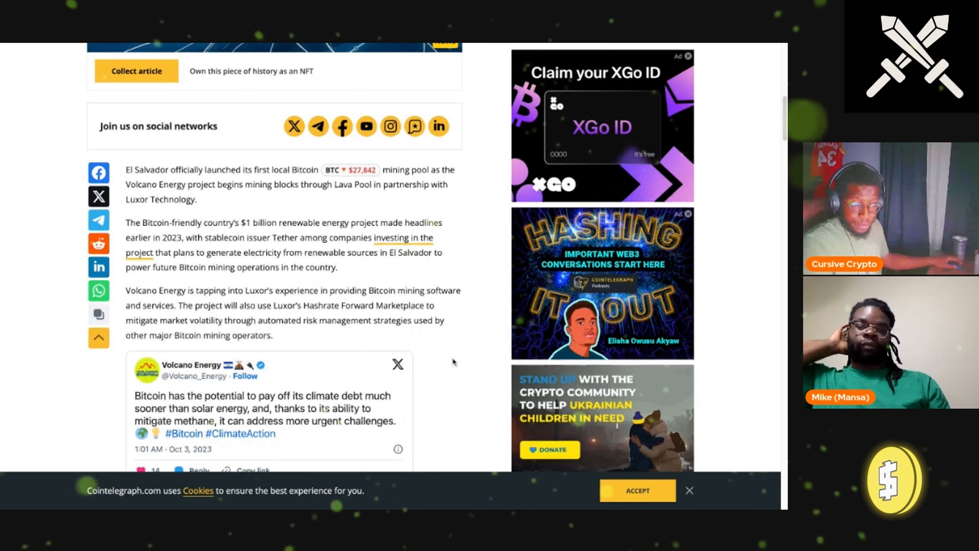
scroll(down, 3)
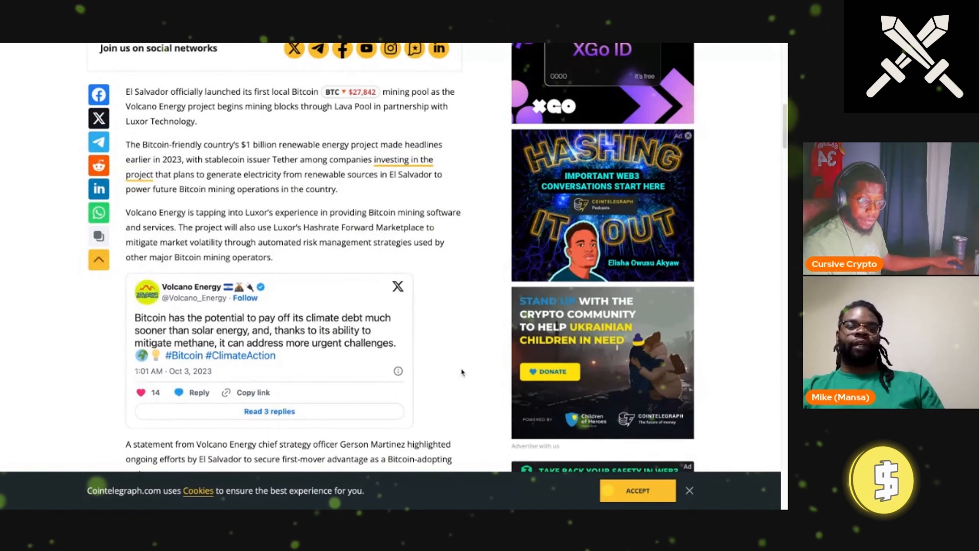
mouse_move(479, 254)
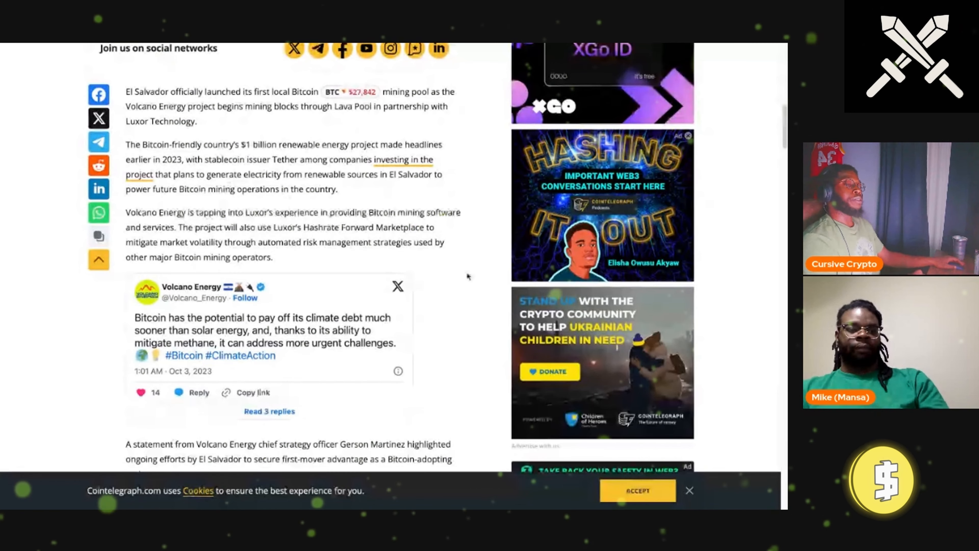
scroll(up, 3)
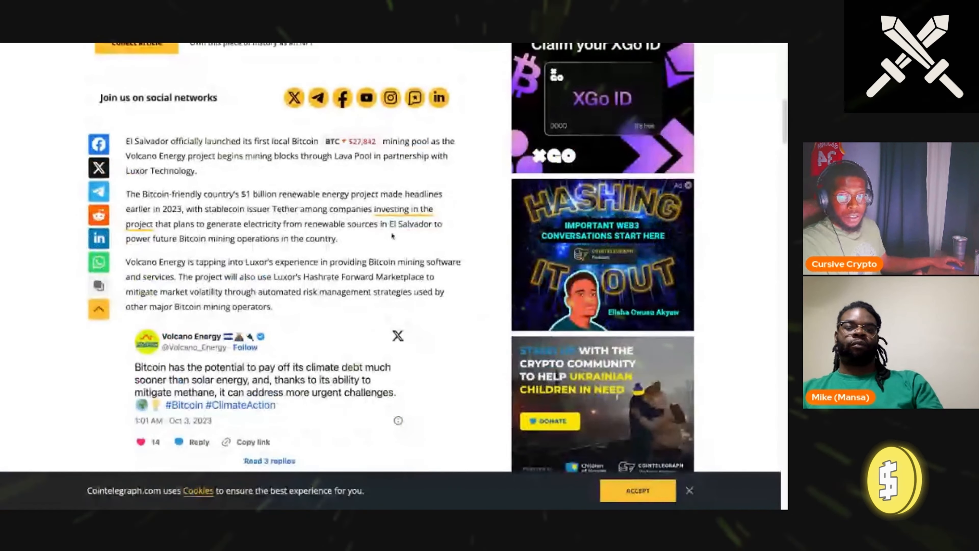